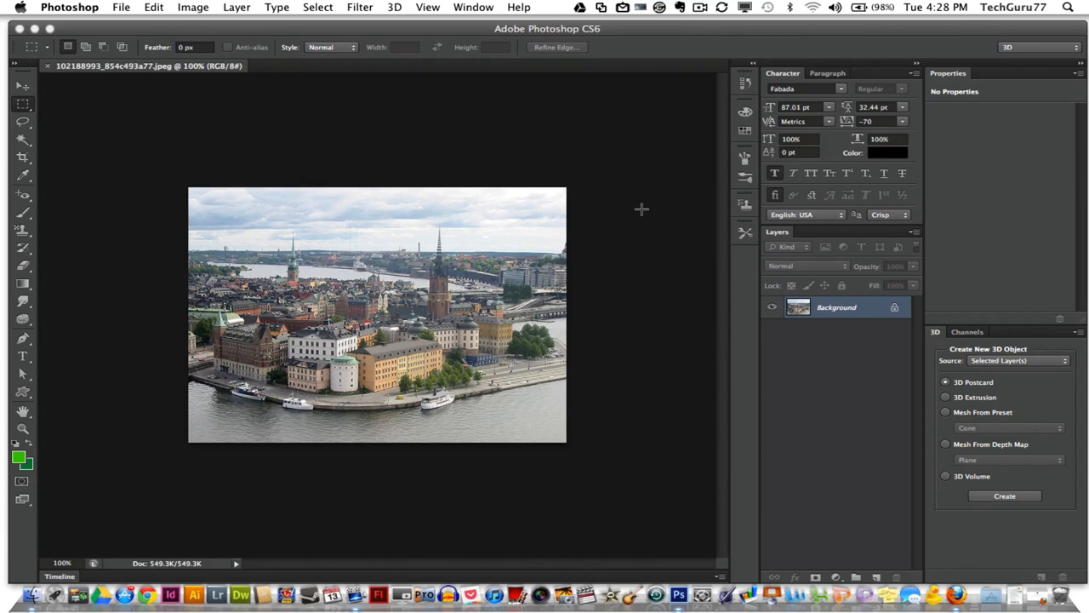
{"action": "mouse_move", "coordinate": [638, 210]}
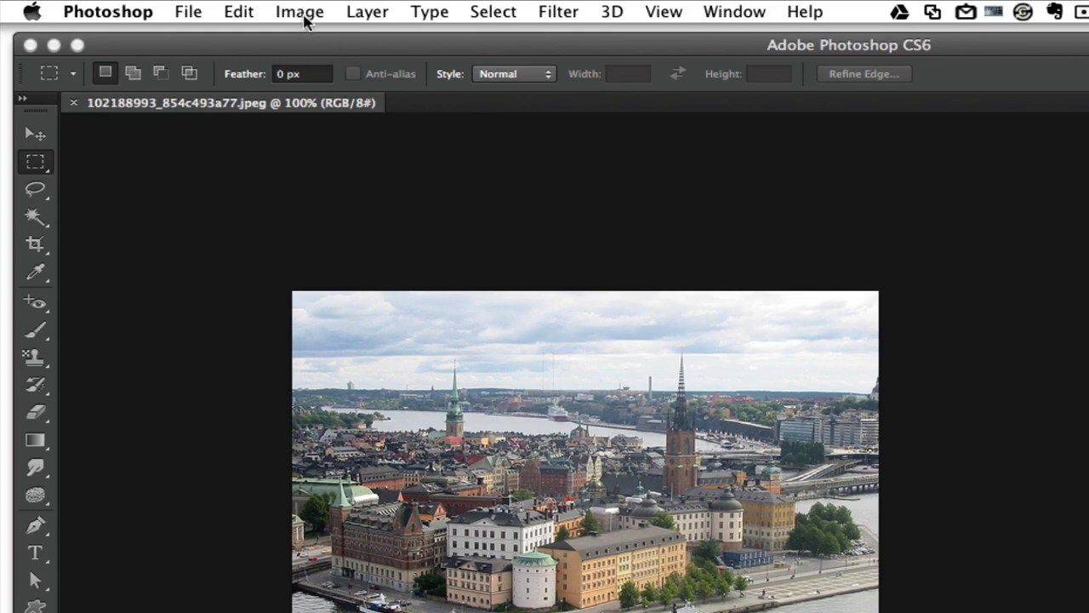
{"action": "mouse_move", "coordinate": [558, 19]}
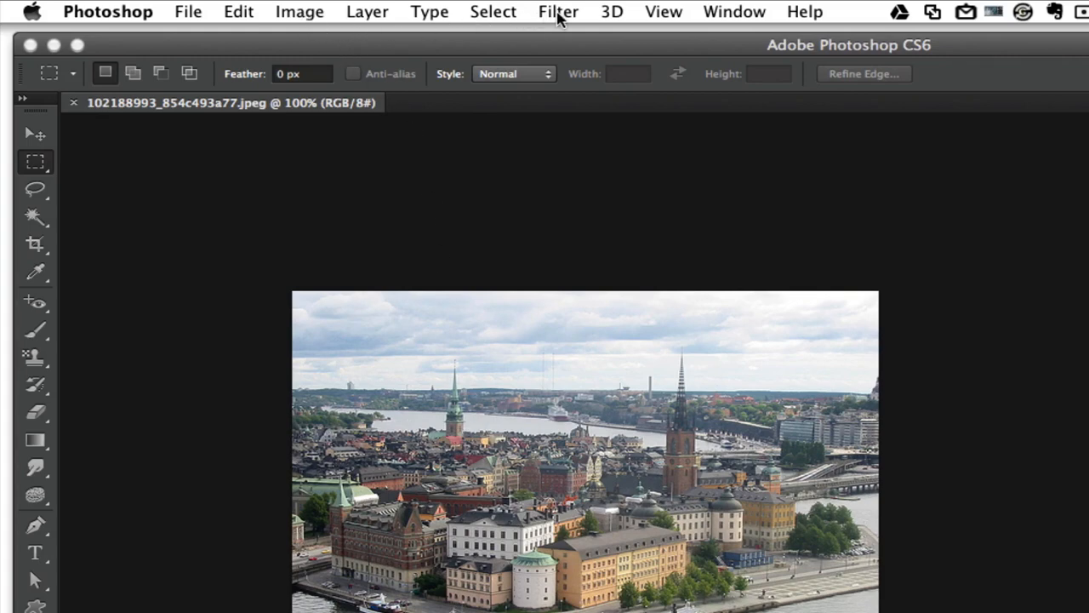
Choose Filter > Blur > Tilt-Shift to start a 15 px miniature-style blur preview.
{"action": "left_click", "coordinate": [558, 11]}
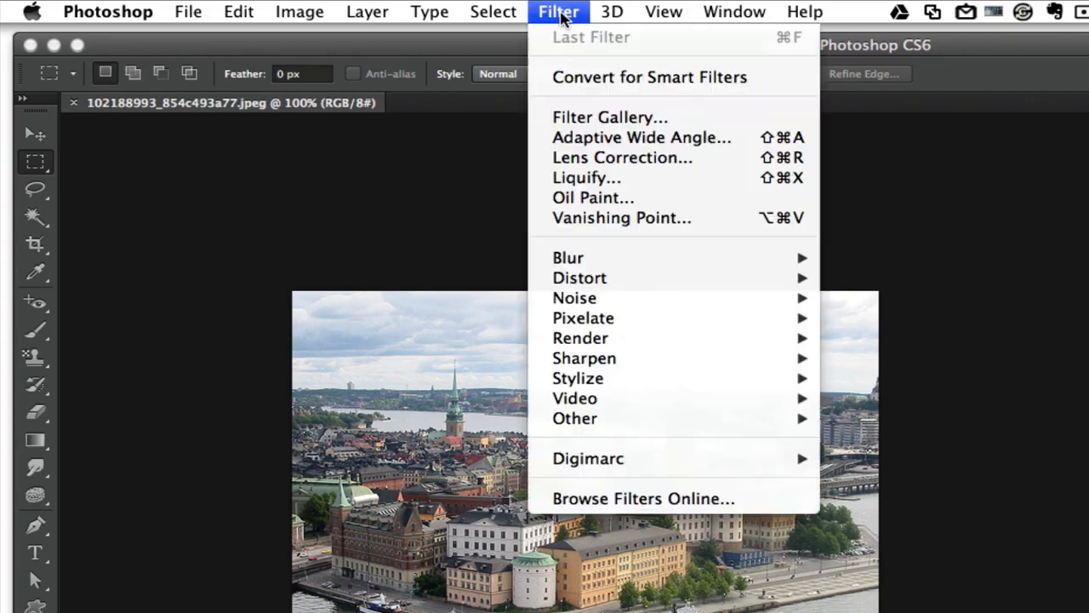
{"action": "mouse_move", "coordinate": [609, 116]}
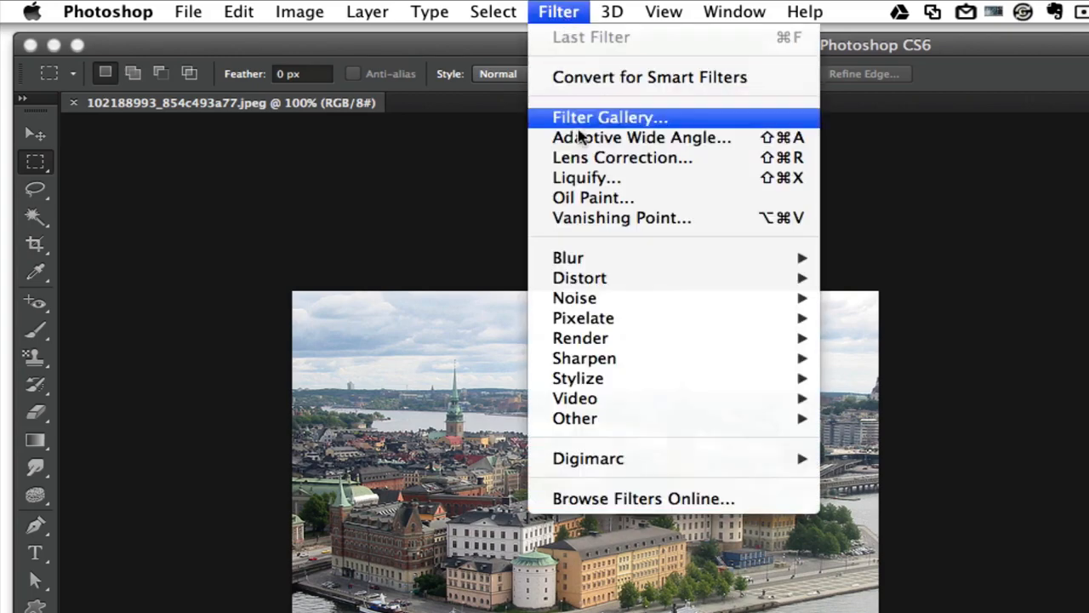
{"action": "mouse_move", "coordinate": [568, 257]}
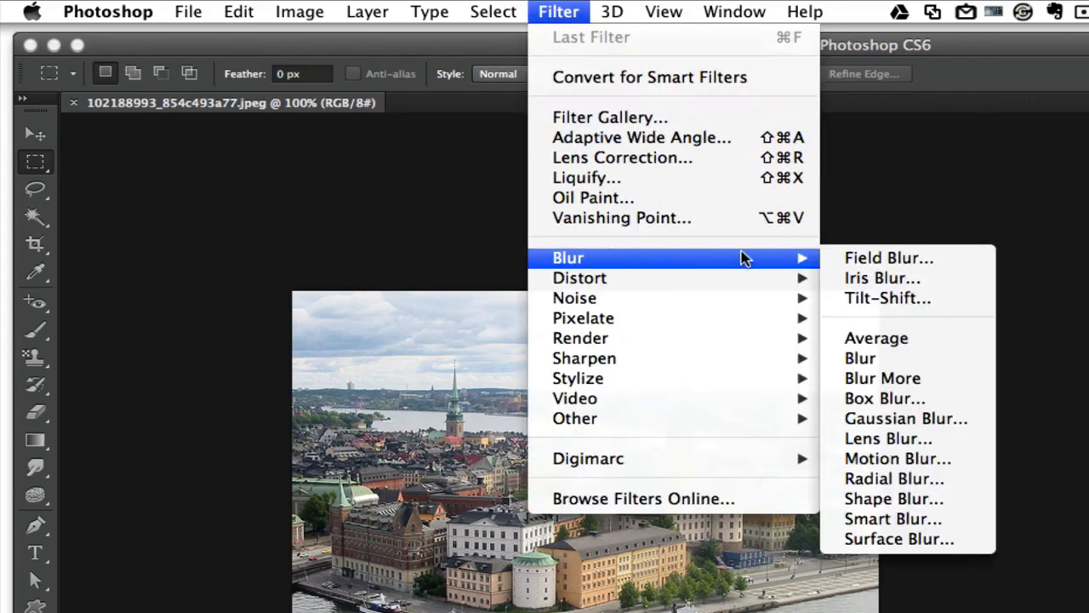
{"action": "mouse_move", "coordinate": [902, 315]}
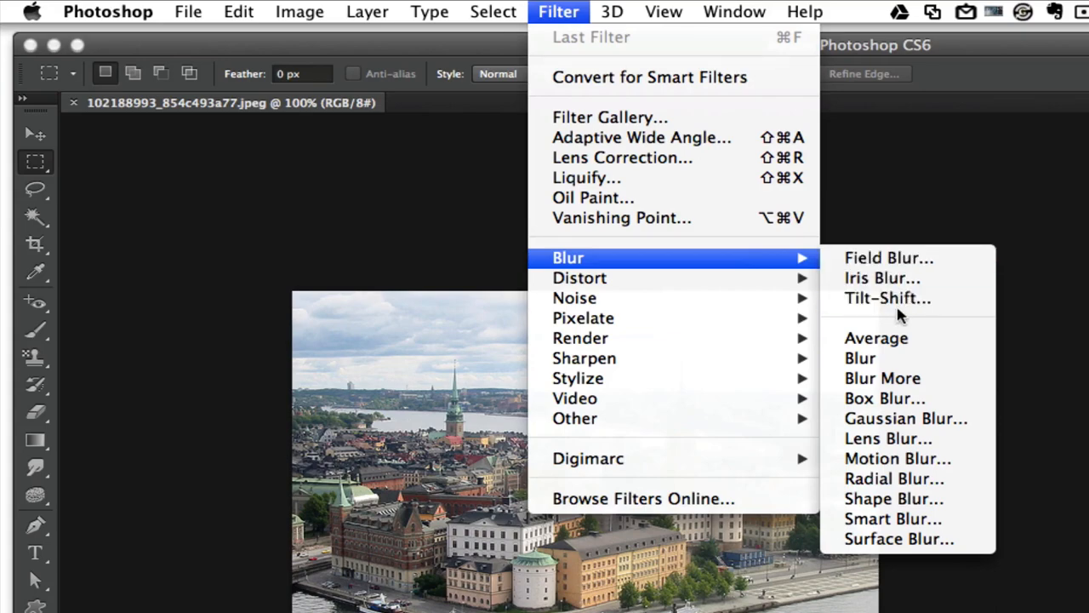
{"action": "mouse_move", "coordinate": [887, 298]}
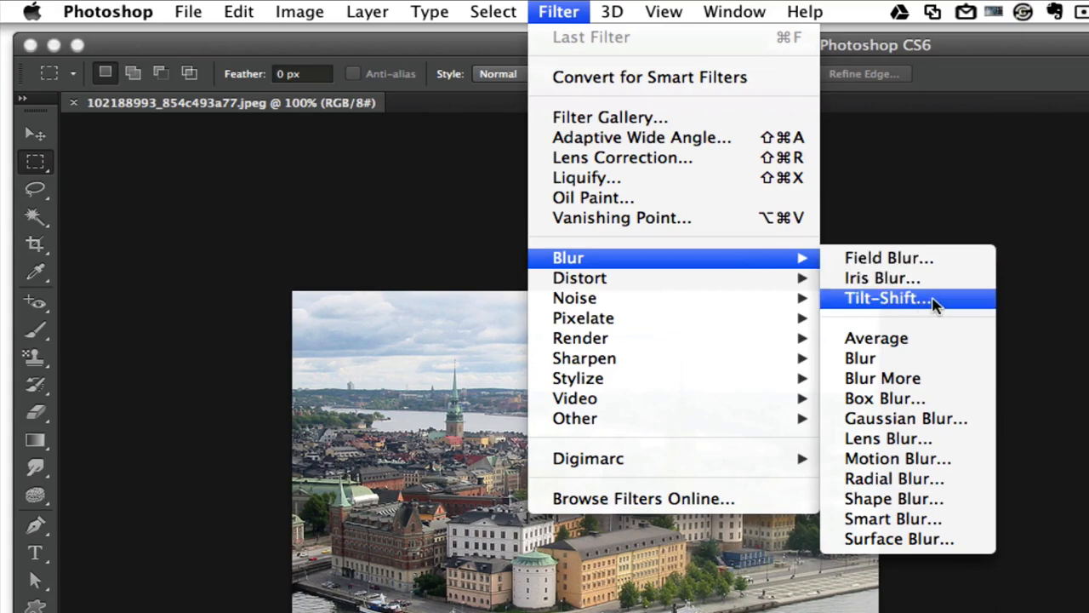
{"action": "left_click", "coordinate": [887, 298]}
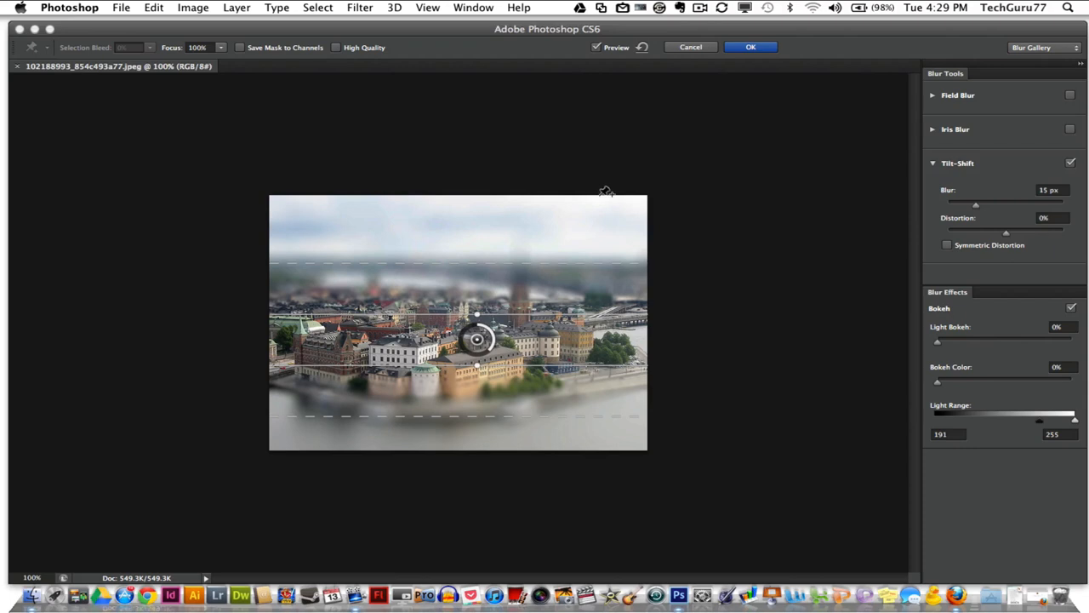
{"action": "mouse_move", "coordinate": [545, 322]}
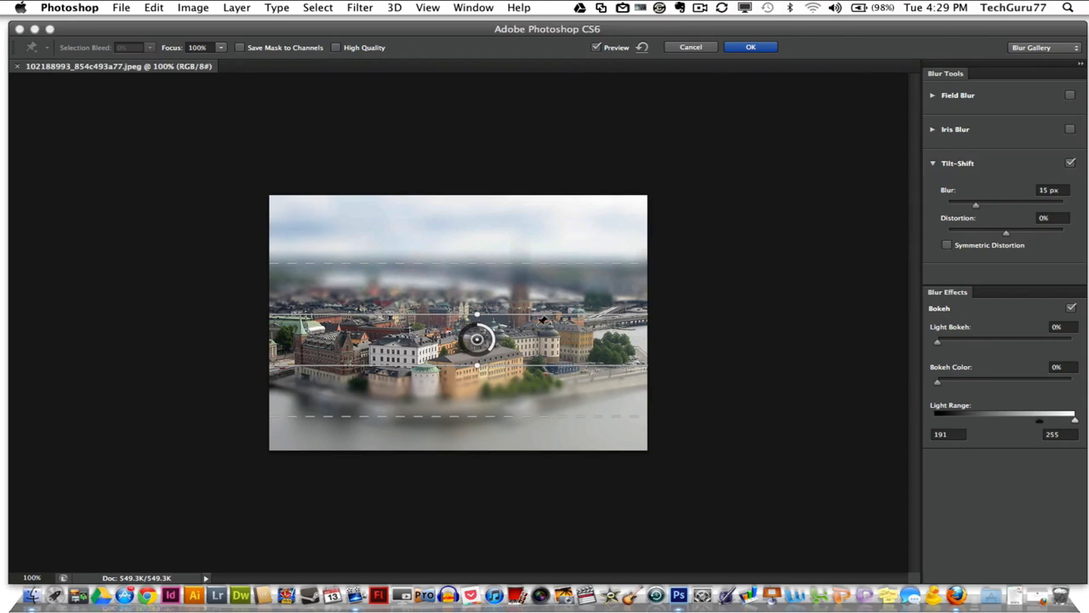
{"action": "mouse_move", "coordinate": [698, 176]}
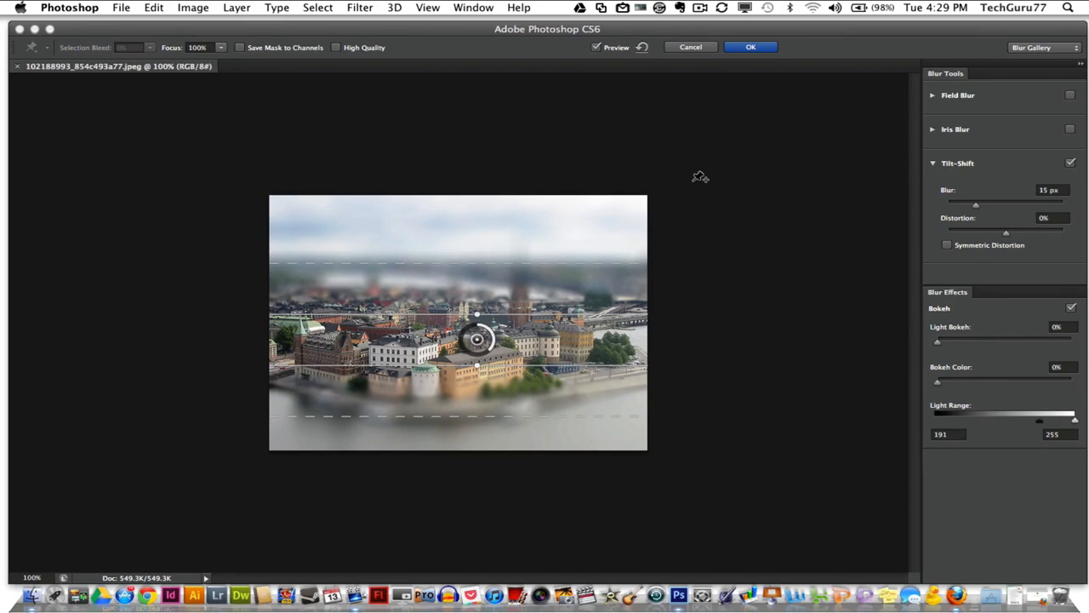
{"action": "mouse_move", "coordinate": [841, 156]}
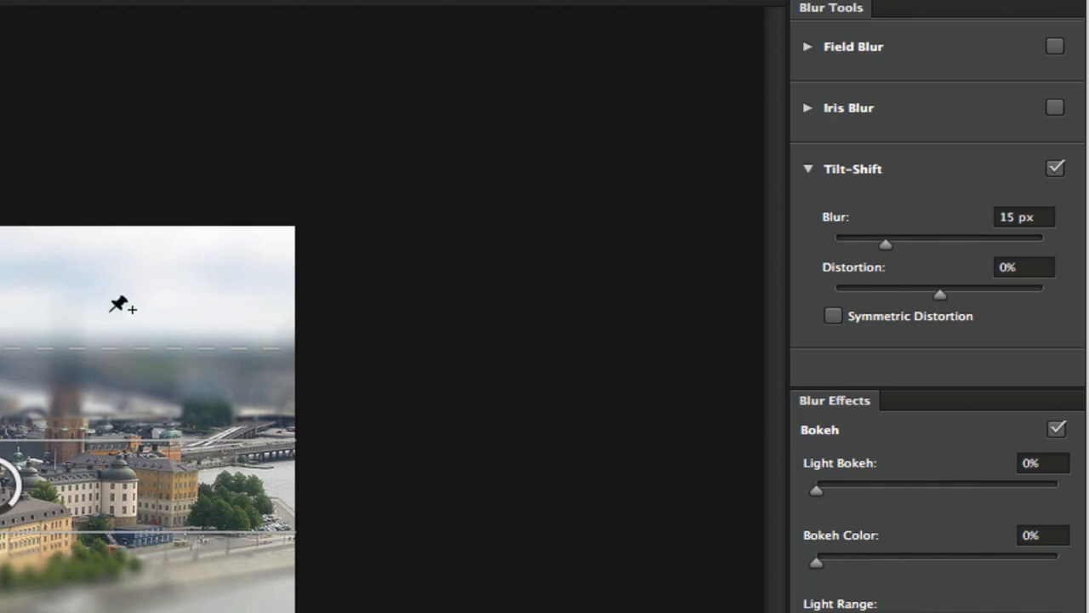
{"action": "mouse_move", "coordinate": [507, 183]}
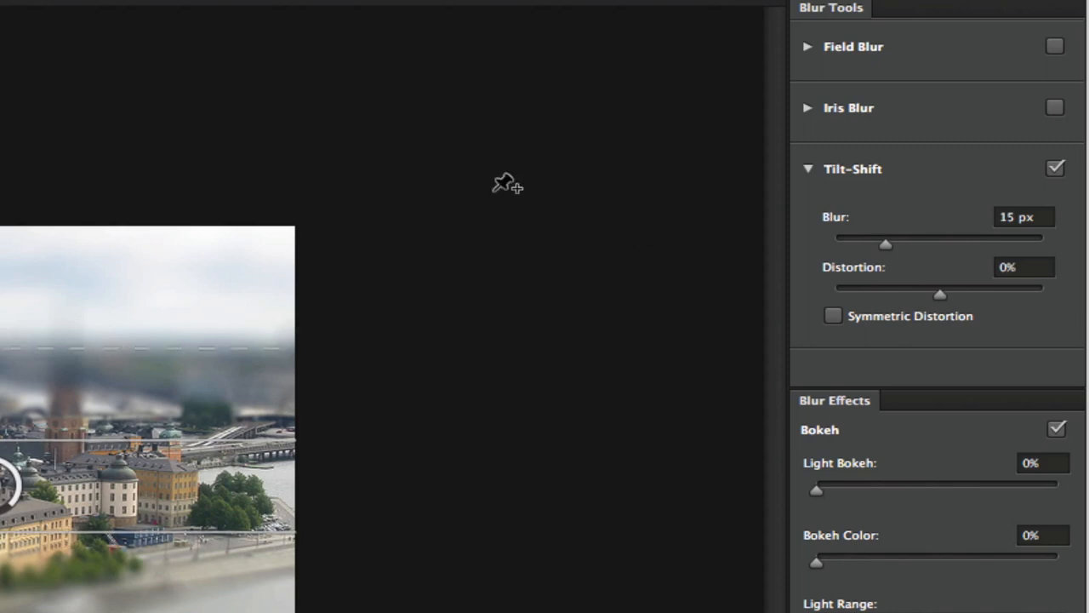
{"action": "mouse_move", "coordinate": [827, 219]}
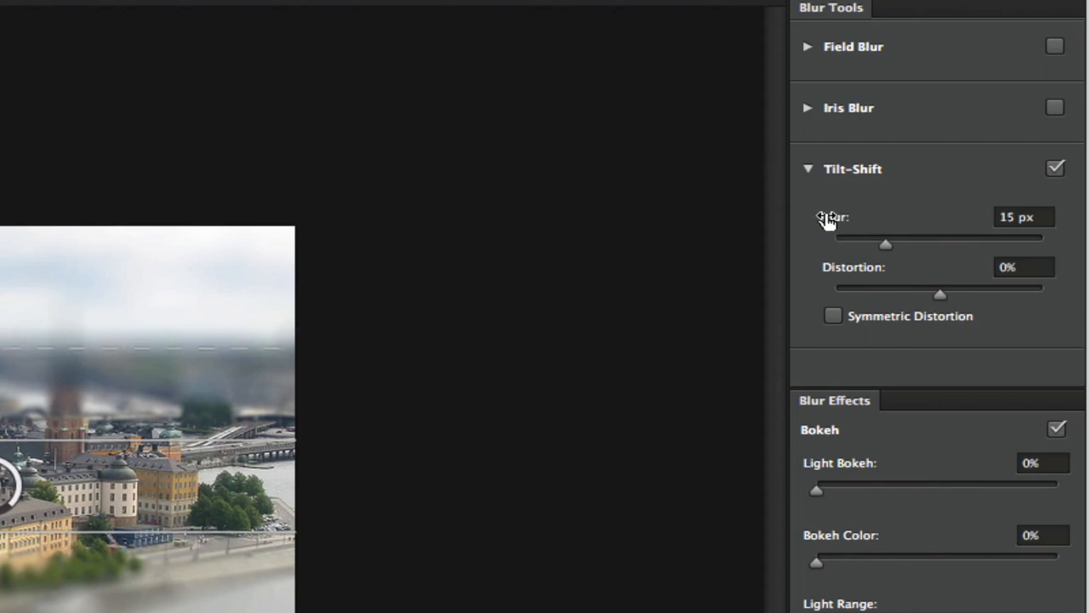
{"action": "mouse_move", "coordinate": [866, 213]}
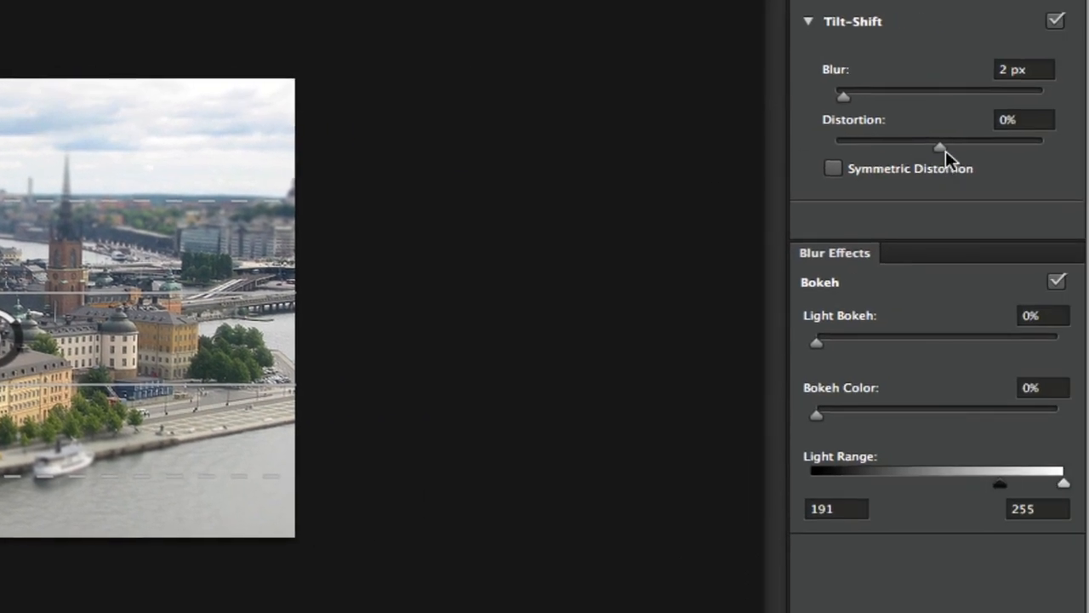
Set Distortion to -15% and raise the blur strength to about 4 px.
{"action": "left_click_drag", "start_coordinate": [939, 140], "coordinate": [930, 141]}
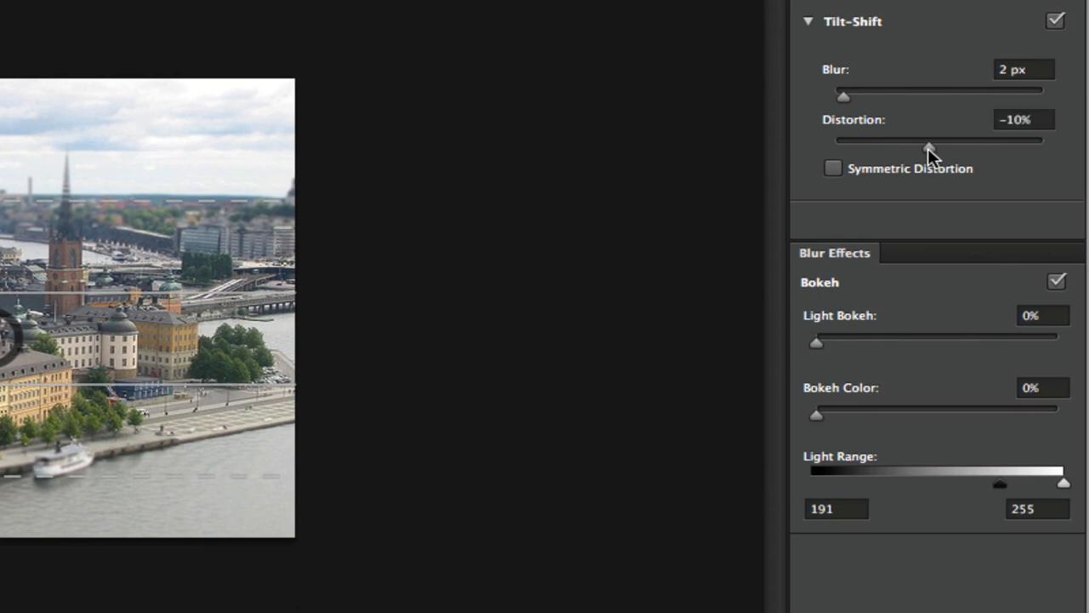
{"action": "mouse_move", "coordinate": [930, 140]}
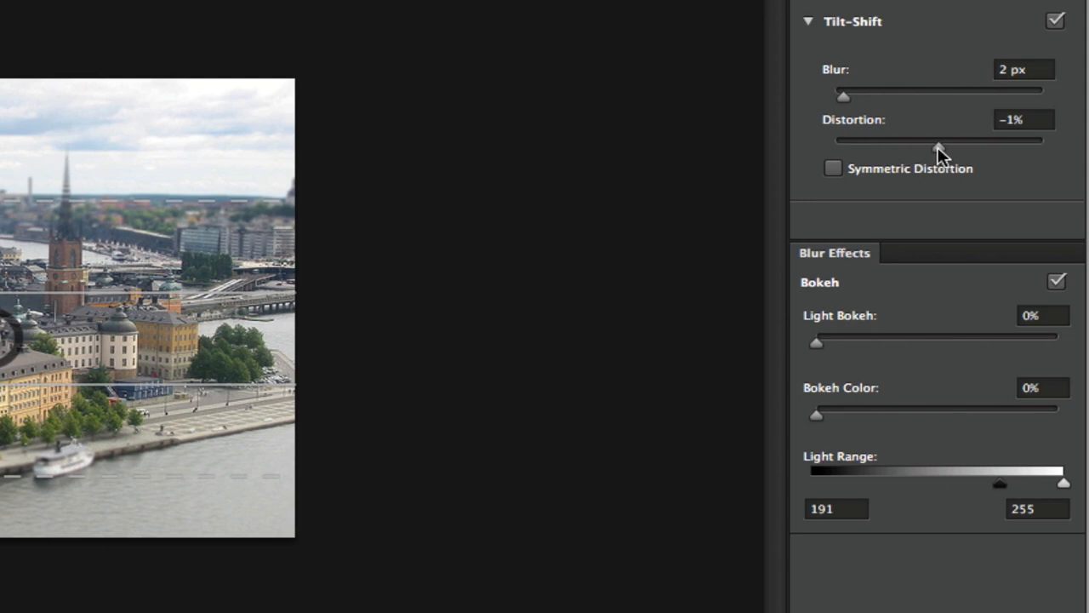
{"action": "left_click_drag", "start_coordinate": [938, 140], "coordinate": [926, 140]}
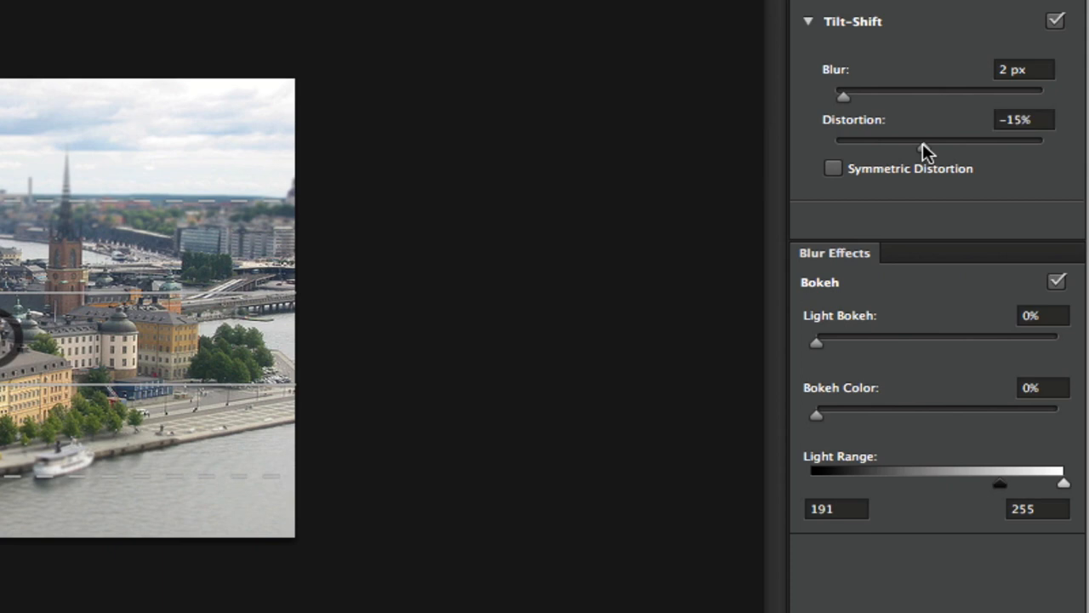
{"action": "left_click_drag", "start_coordinate": [842, 96], "coordinate": [851, 95]}
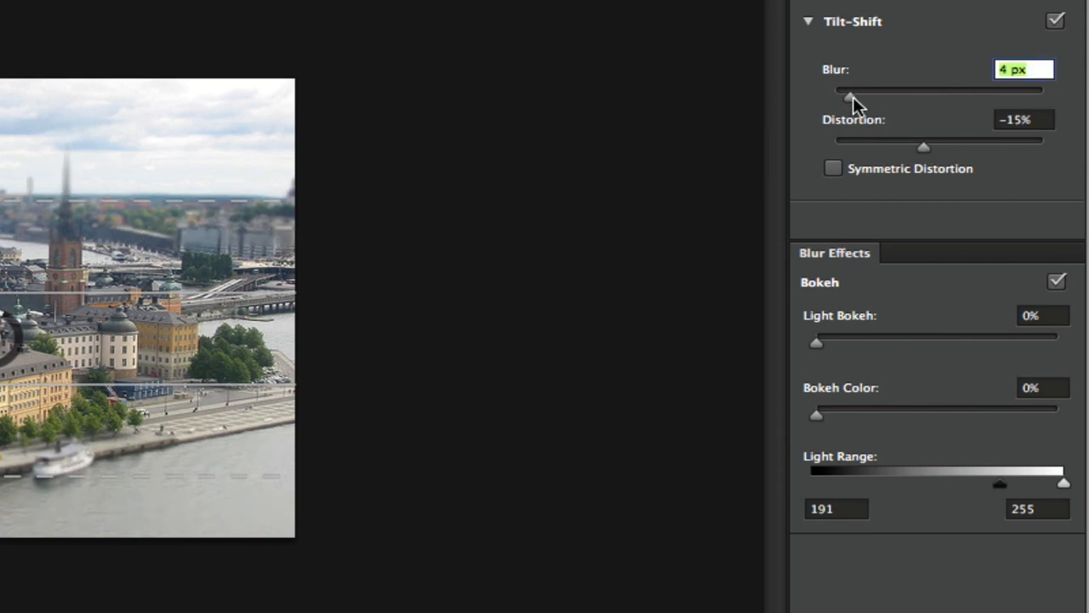
{"action": "left_click_drag", "start_coordinate": [850, 89], "coordinate": [857, 90]}
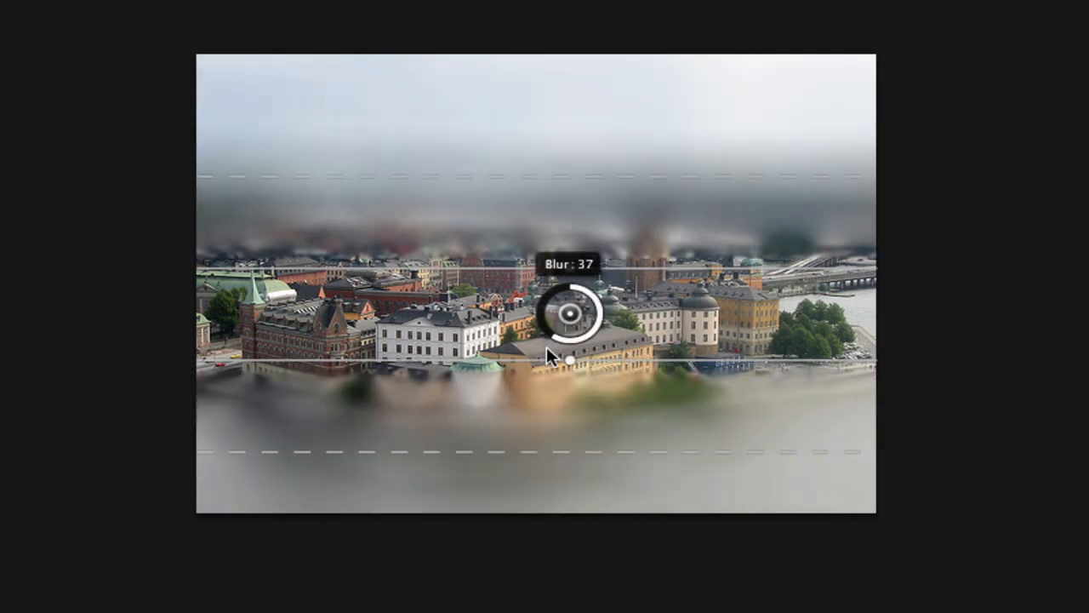
Test a much stronger blur with the on-canvas ring, then settle at 5 px.
{"action": "left_click_drag", "start_coordinate": [568, 322], "coordinate": [571, 344]}
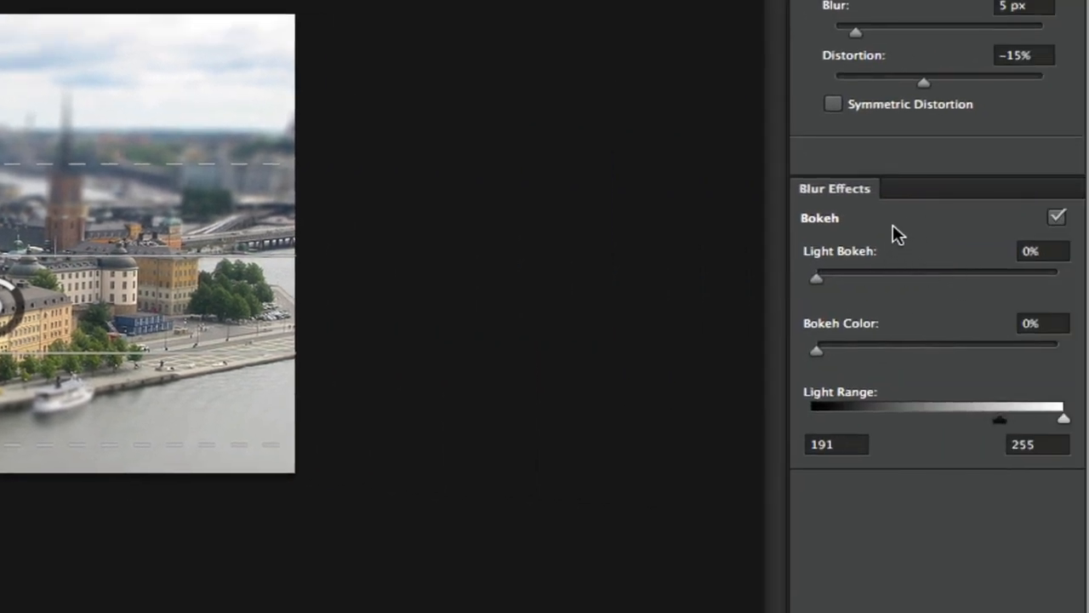
{"action": "mouse_move", "coordinate": [883, 240]}
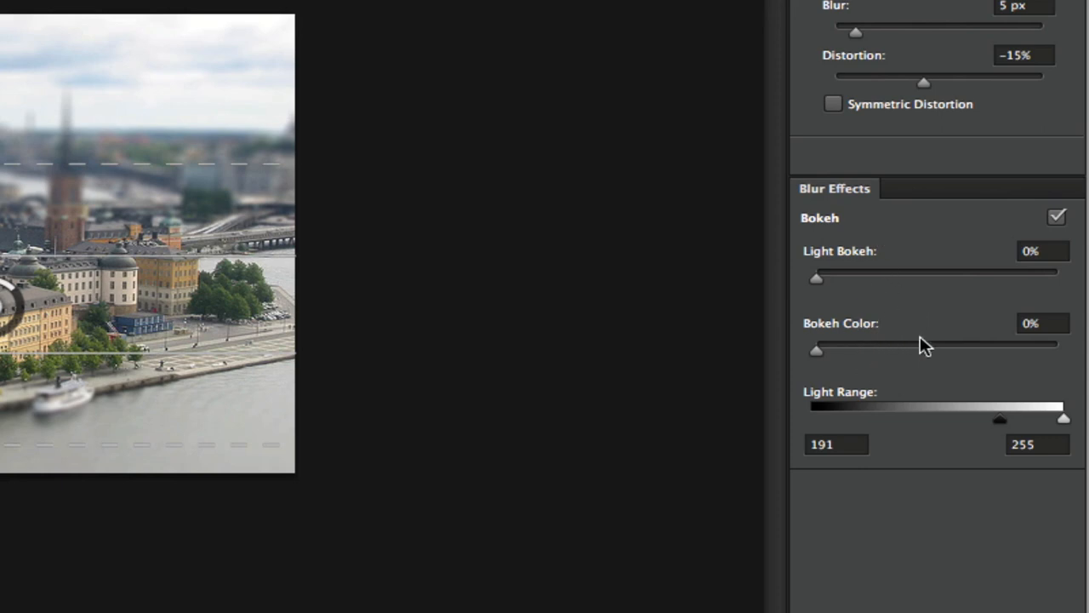
Set Light Bokeh to 10% and Bokeh Color to 7% in Blur Effects.
{"action": "left_click_drag", "start_coordinate": [816, 278], "coordinate": [830, 278]}
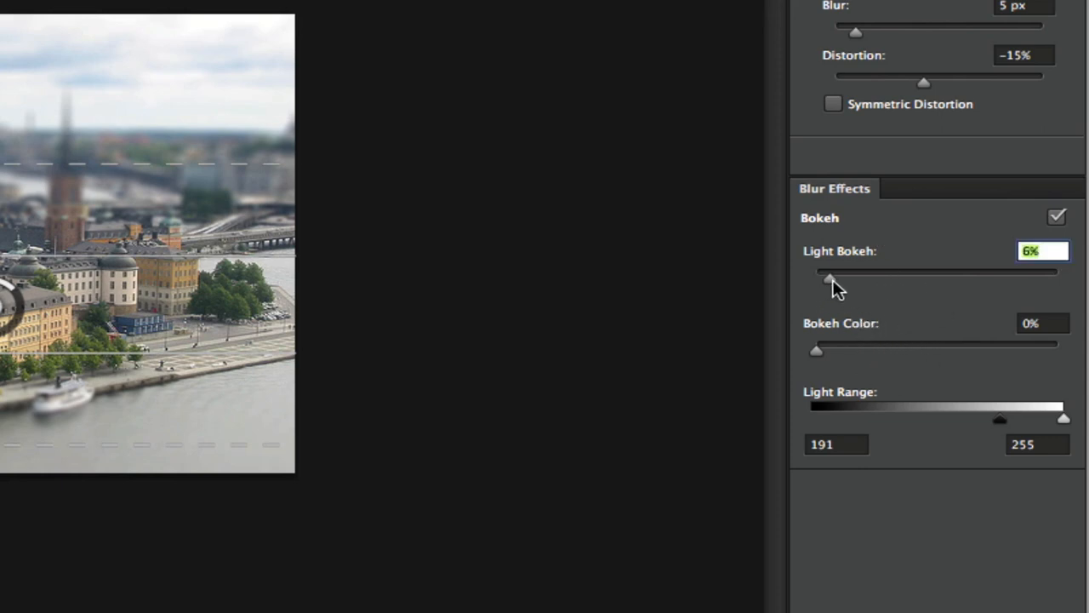
{"action": "left_click_drag", "start_coordinate": [830, 273], "coordinate": [847, 272]}
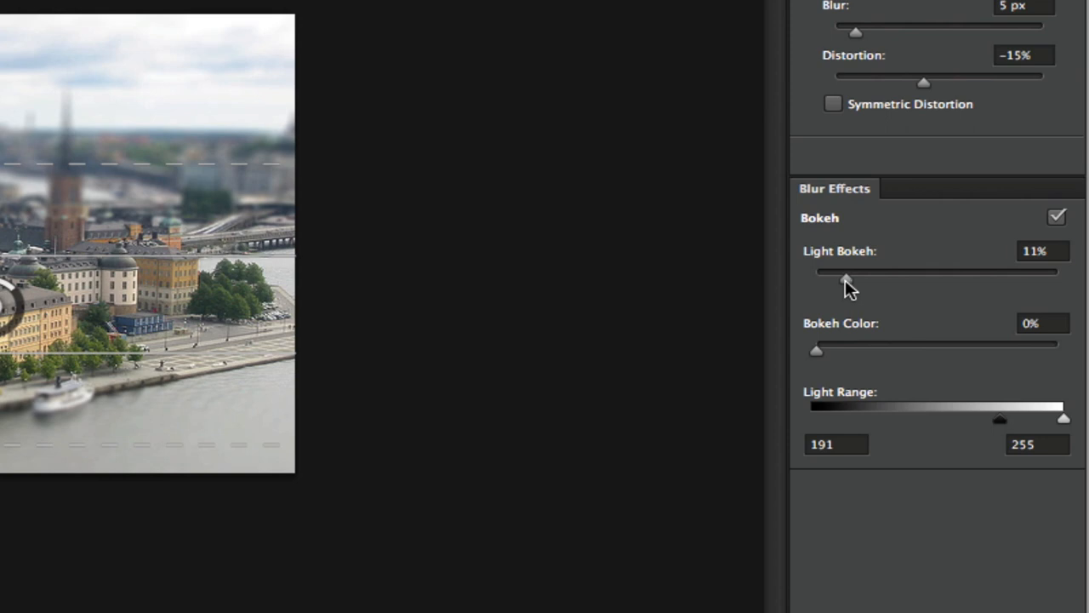
{"action": "left_click_drag", "start_coordinate": [847, 281], "coordinate": [841, 281]}
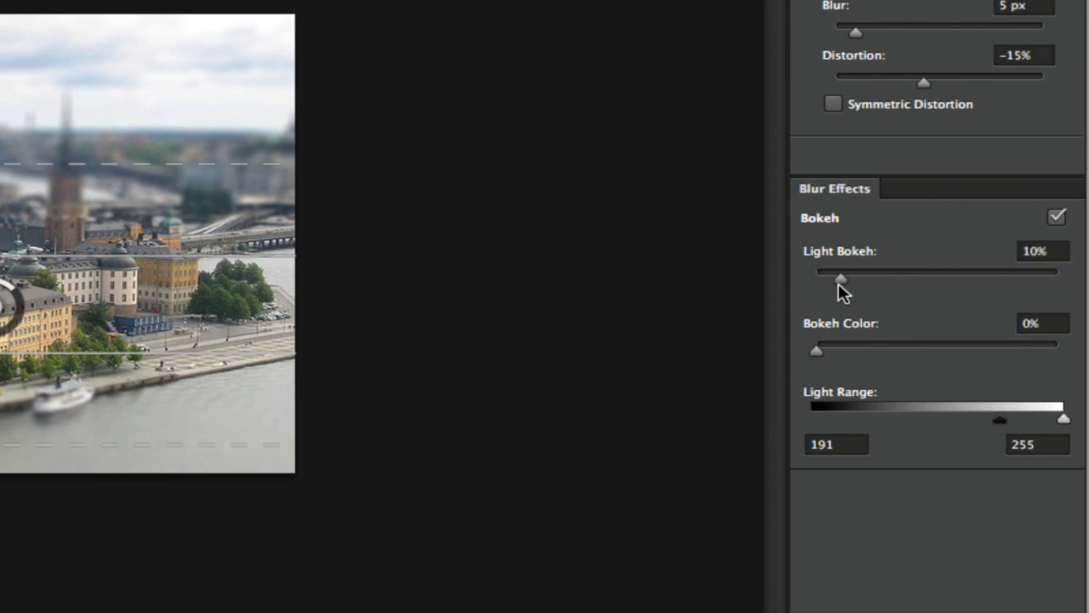
{"action": "mouse_move", "coordinate": [841, 295]}
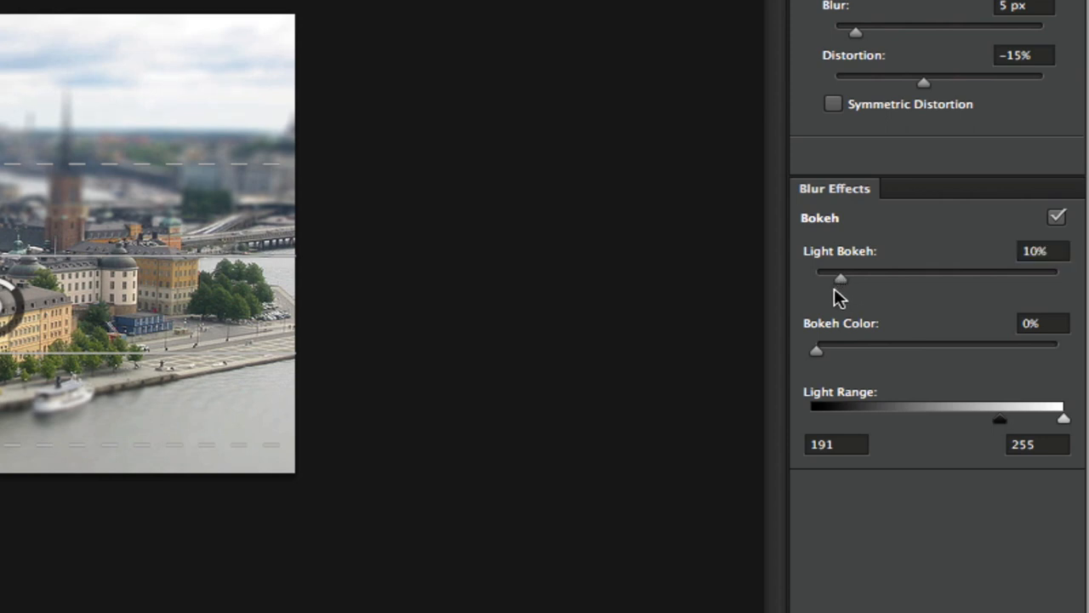
{"action": "mouse_move", "coordinate": [840, 279]}
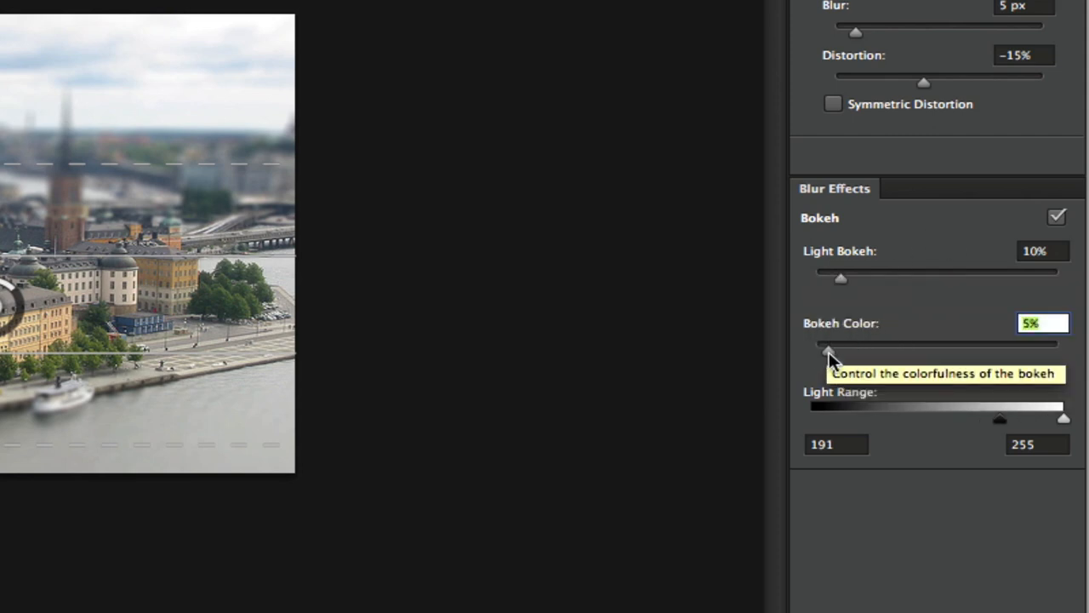
{"action": "left_click_drag", "start_coordinate": [828, 350], "coordinate": [832, 351]}
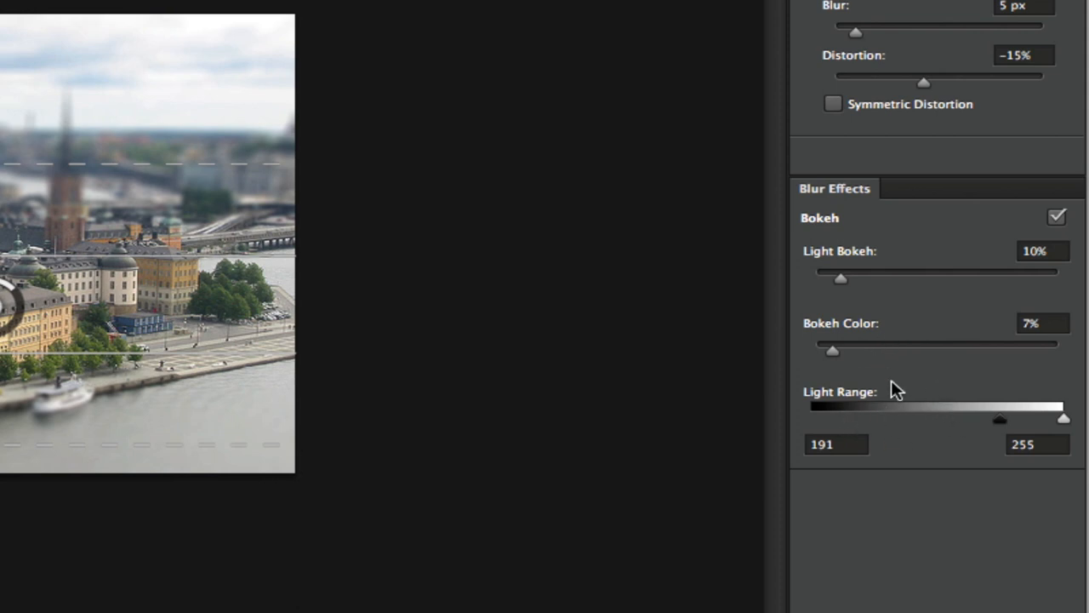
{"action": "mouse_move", "coordinate": [986, 138]}
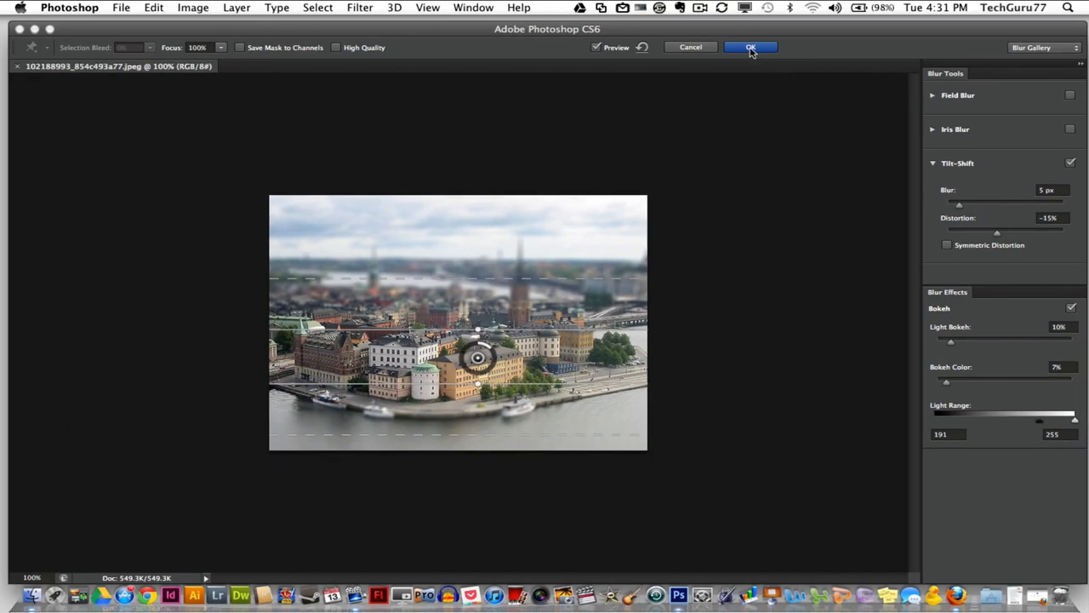
Confirm OK to apply the tilt-shift blur with bokeh to the harbor photo.
{"action": "left_click", "coordinate": [749, 46]}
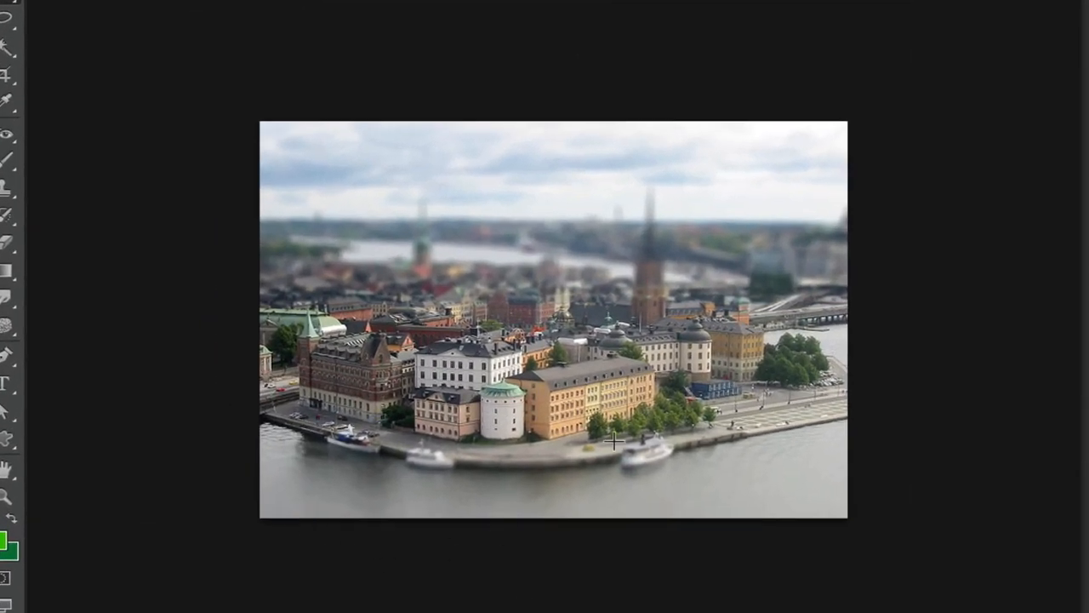
{"action": "mouse_move", "coordinate": [417, 304]}
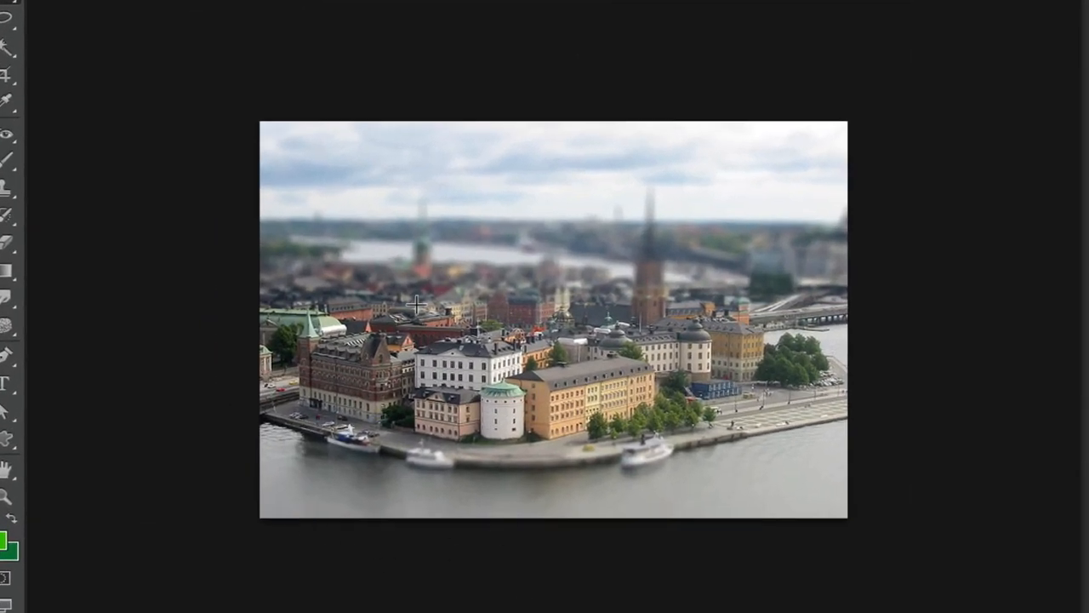